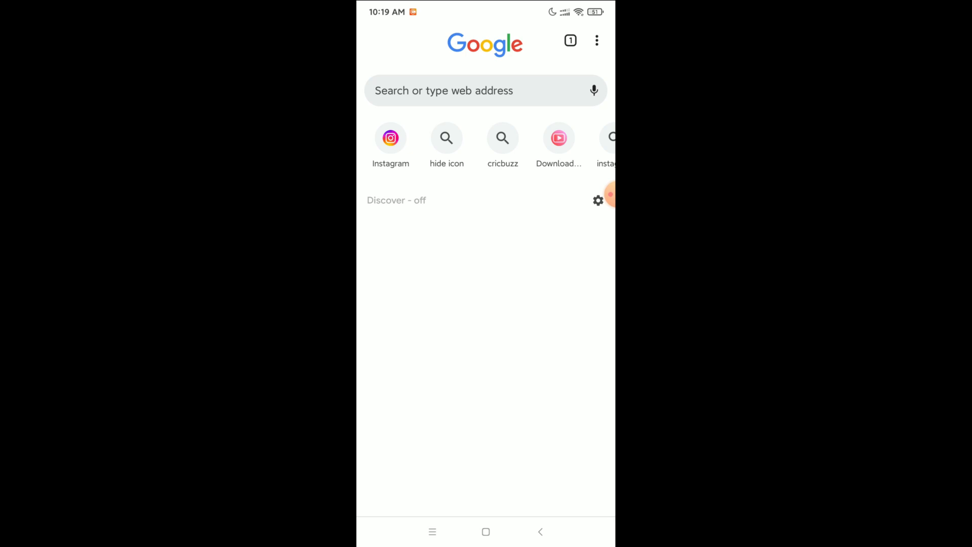
# - Open Chrome's Downloads settings from the three-dot menu's Settings page
pyautogui.click(597, 40)
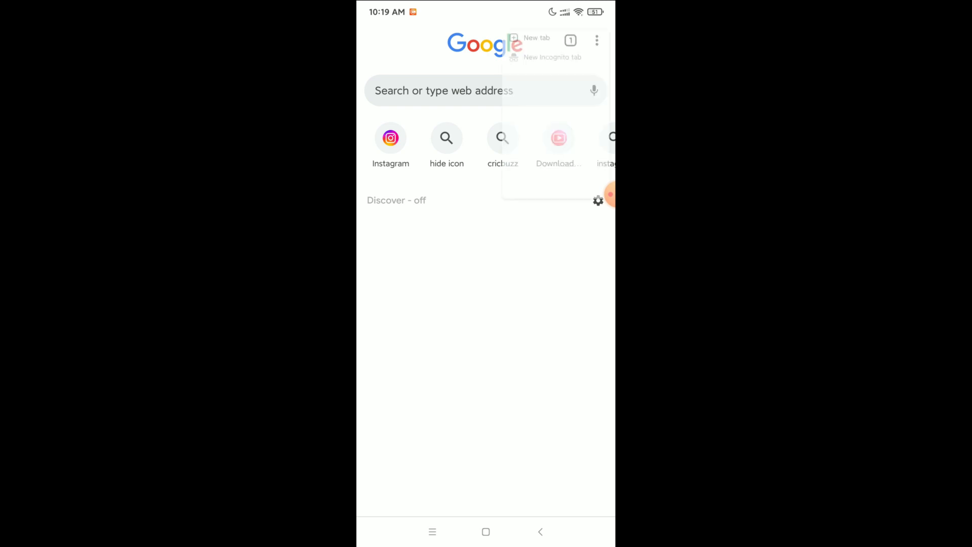
pyautogui.click(597, 41)
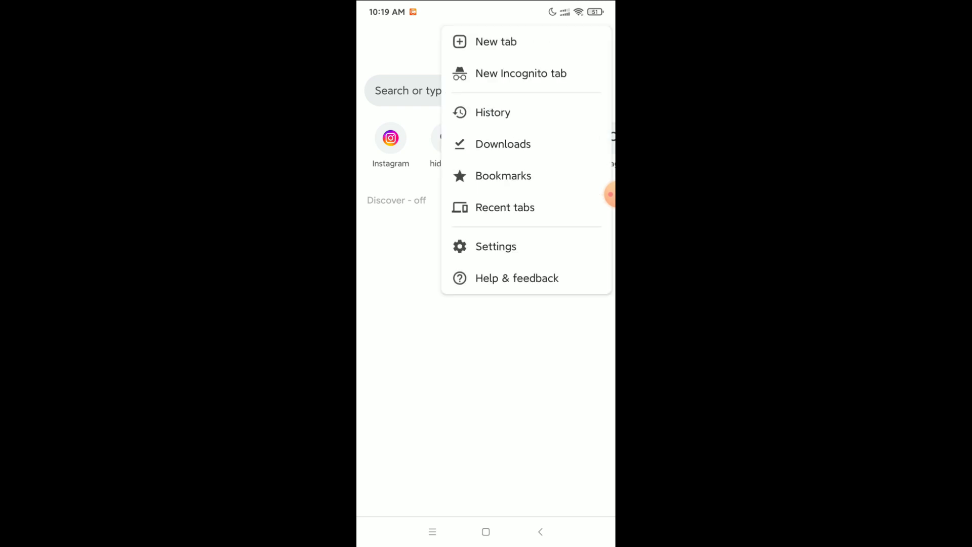
pyautogui.click(496, 246)
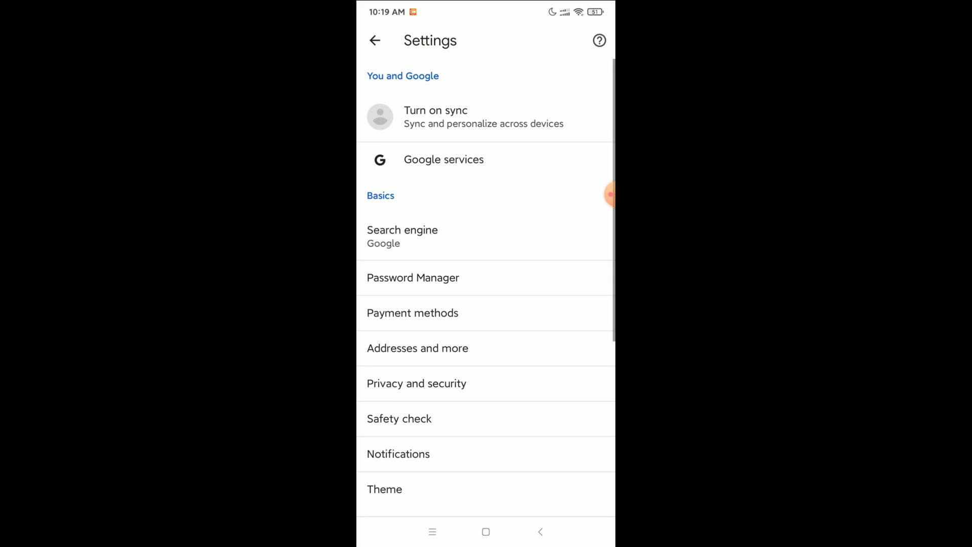
pyautogui.scroll(-3)
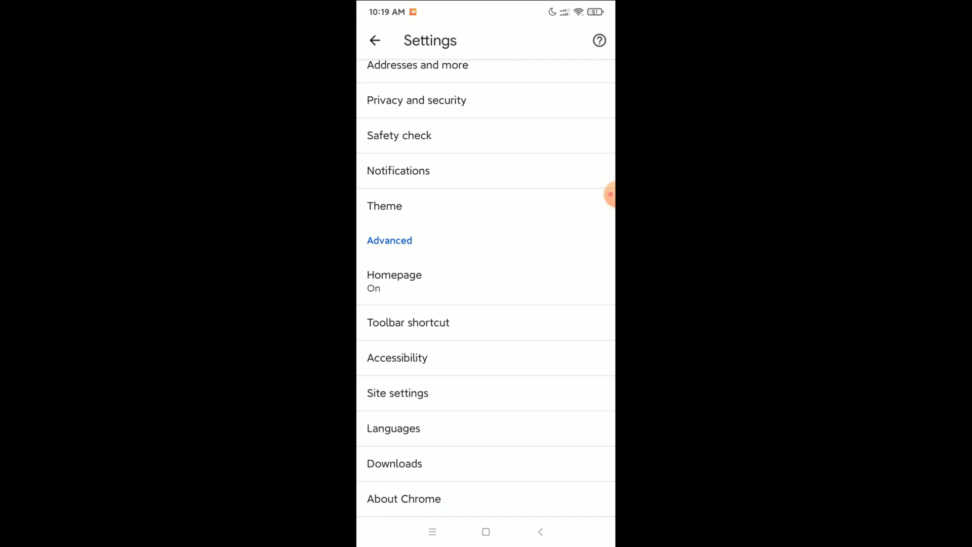
pyautogui.click(394, 463)
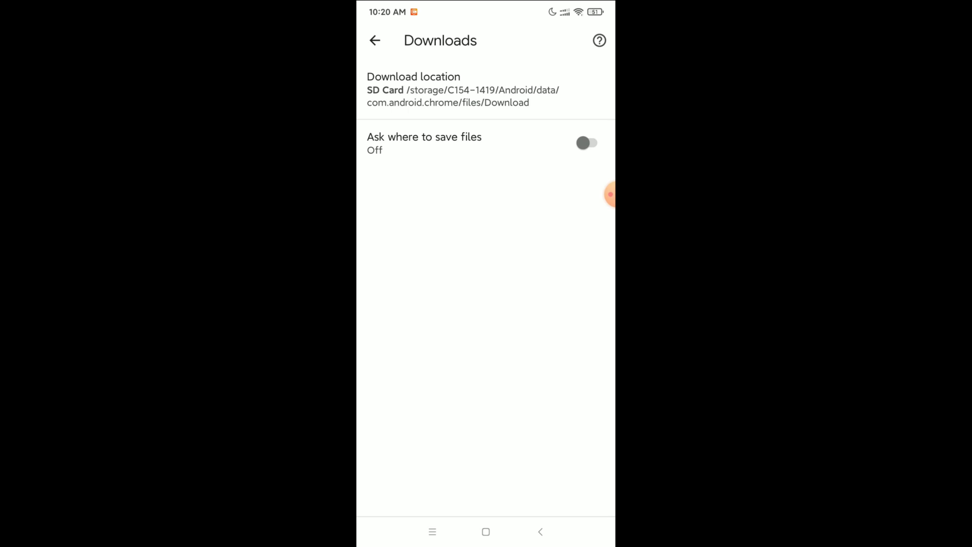
# - Switch 'Ask where to save files' On, keeping the SD card download location
pyautogui.click(586, 143)
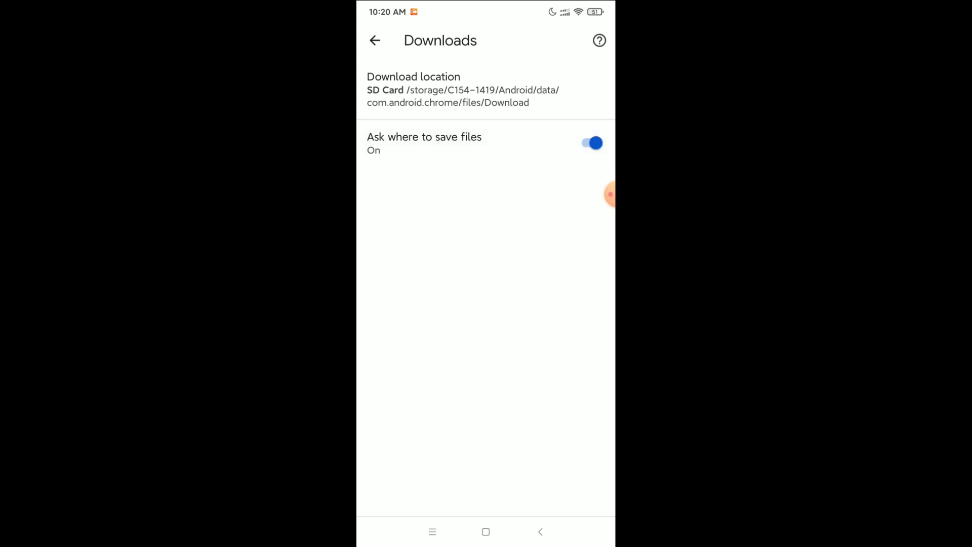